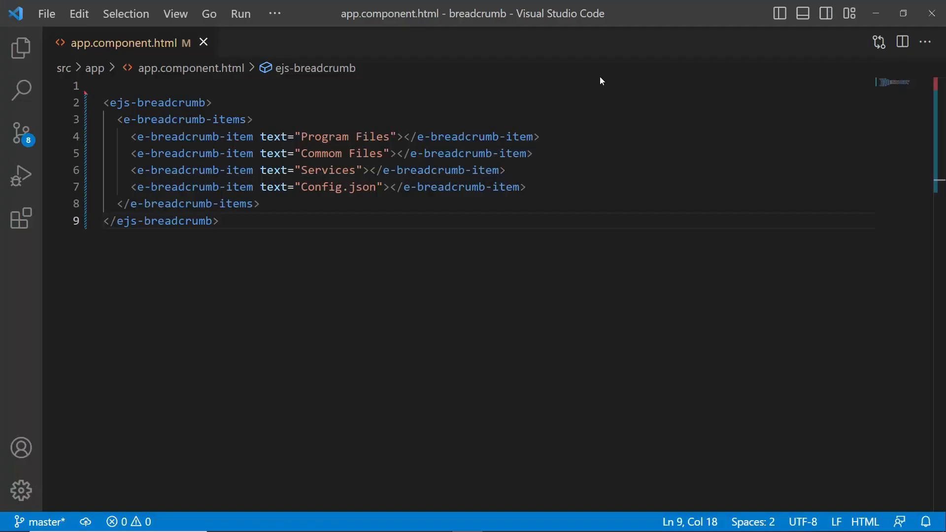
Step: Open a terminal panel at the breadcrumb project's folder prompt
{"action": "key", "text": "ctrl+a"}
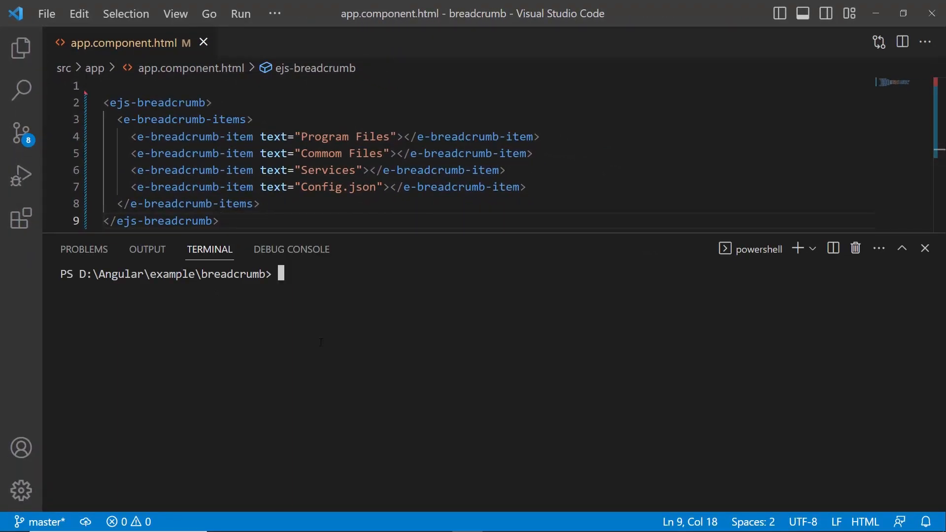
{"action": "type", "text": "ng serve"}
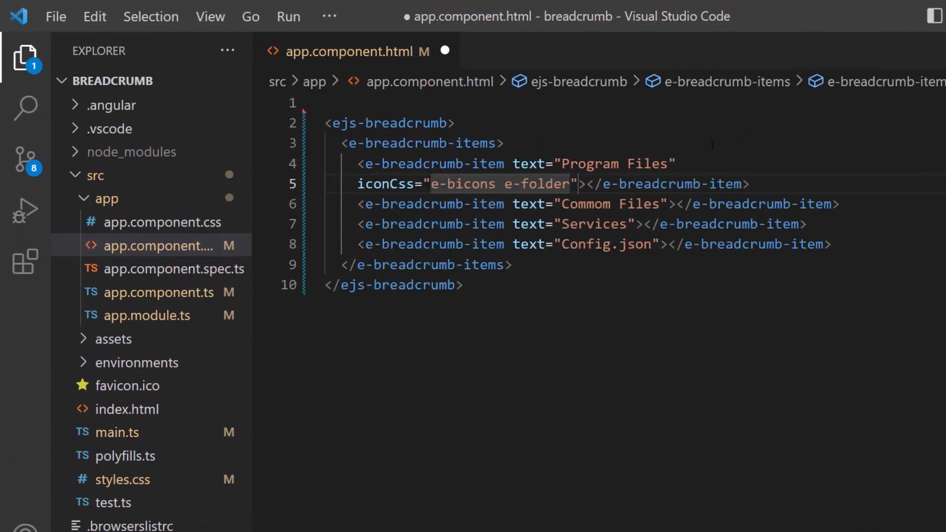
Step: Give the folder breadcrumb items iconCss 'e-bicons e-folder' and Config.json 'e-bicons e-file'
{"action": "type", "text": "iconCss=\"e-bicons e-folder\"></e-breadcrumb-item>"}
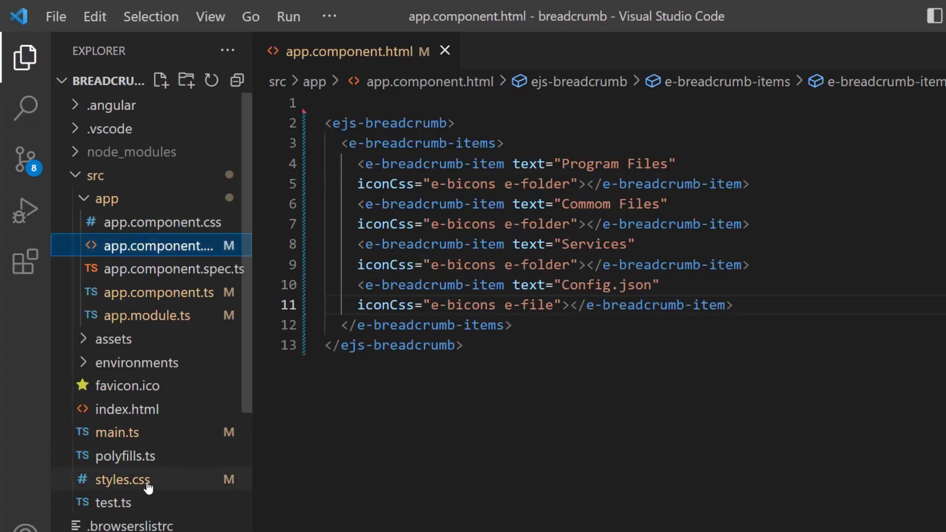
{"action": "left_click", "coordinate": [123, 479]}
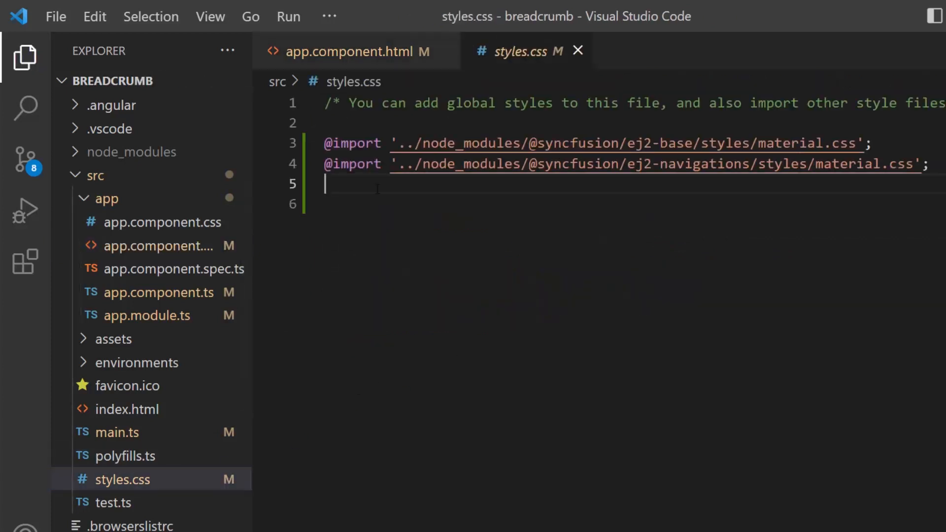
{"action": "type", "text": "@font-face"}
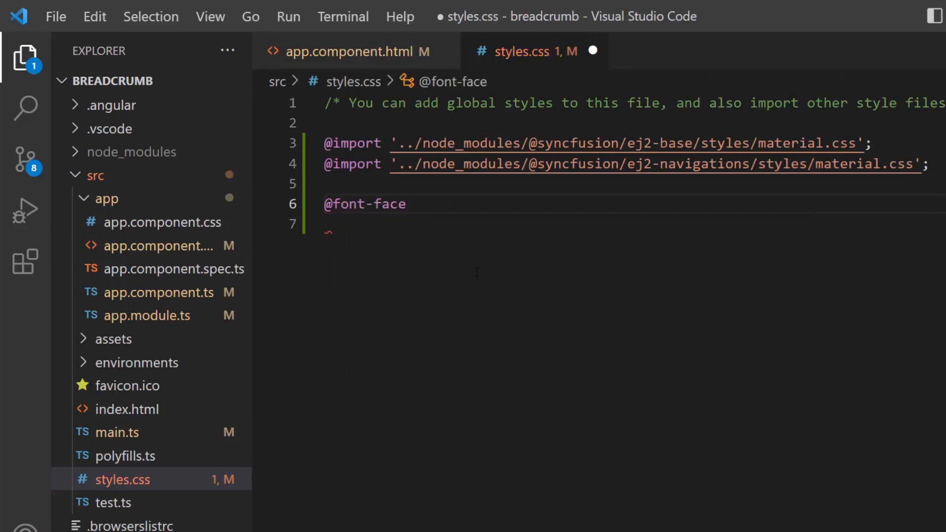
{"action": "type", "text": "{"}
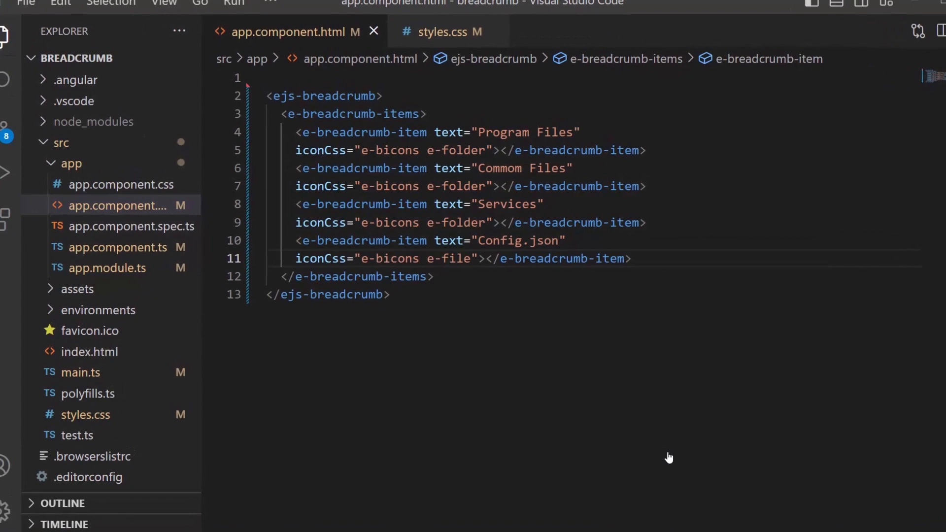
Step: Bind ejs-breadcrumb's beforeItemRender event to appendIconClass($event)
{"action": "type", "text": "(be)=\"\""}
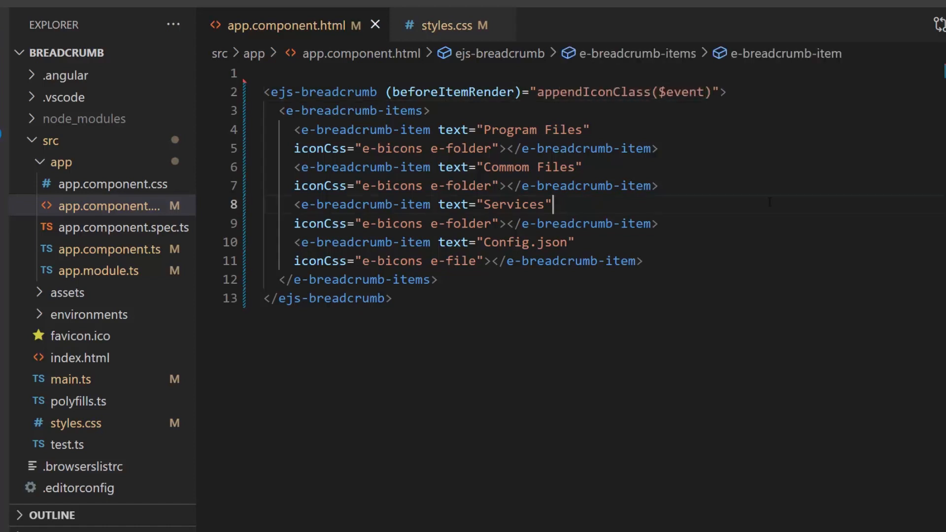
{"action": "left_click", "coordinate": [109, 250]}
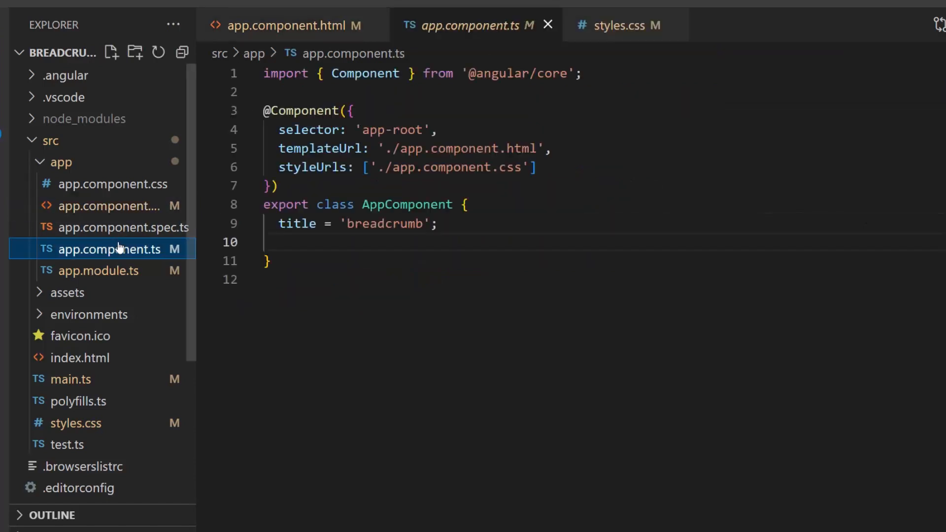
Step: Write appendIconClass, adding the e-icon-right class to elements of items with non-empty text
{"action": "type", "text": "public append"}
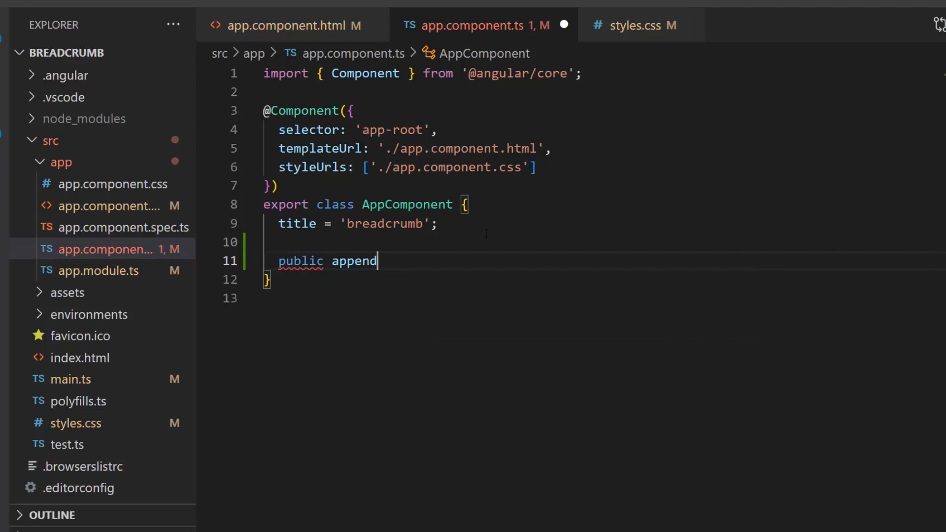
{"action": "type", "text": "IconClass(): vo"}
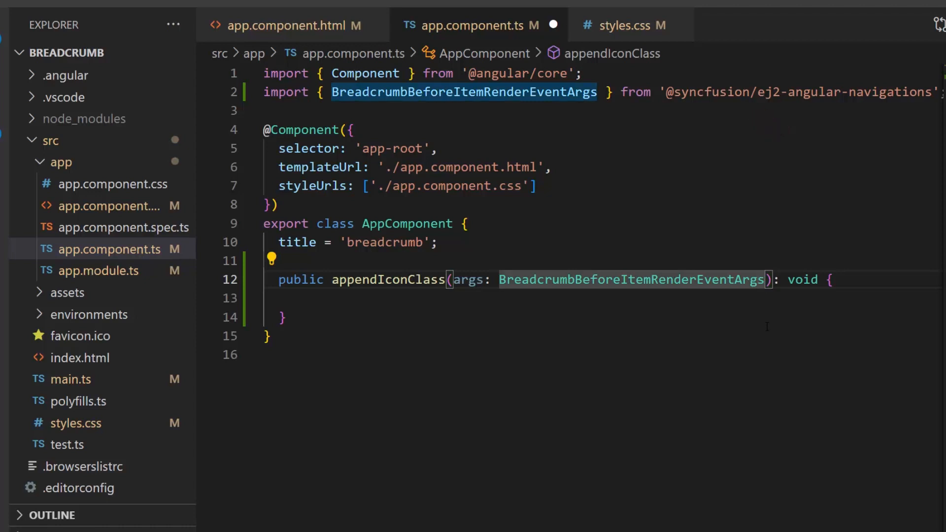
{"action": "key", "text": "Enter"}
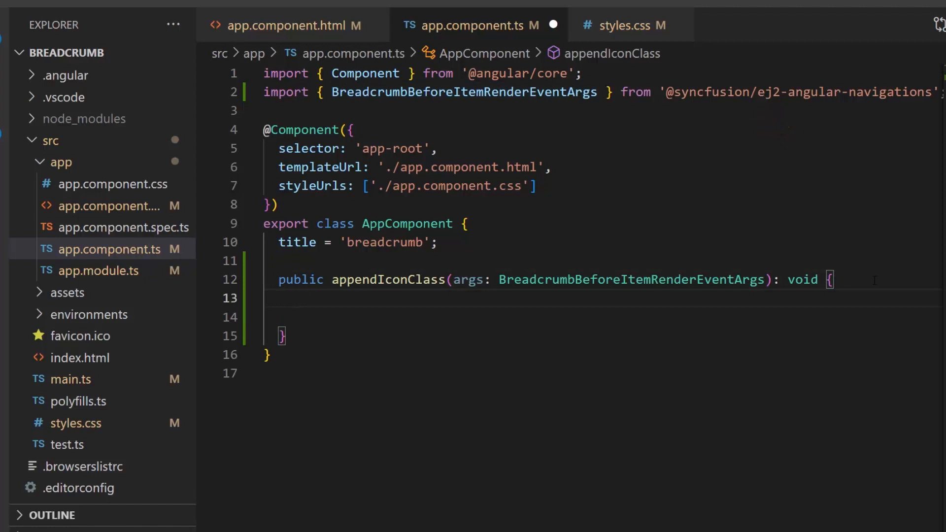
{"action": "type", "text": "if(){"}
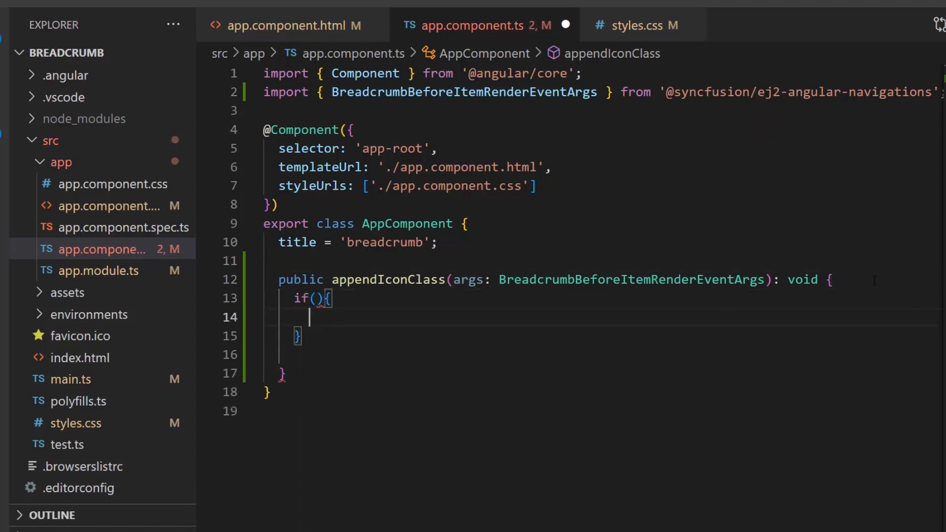
{"action": "type", "text": "args.item.text !== '"}
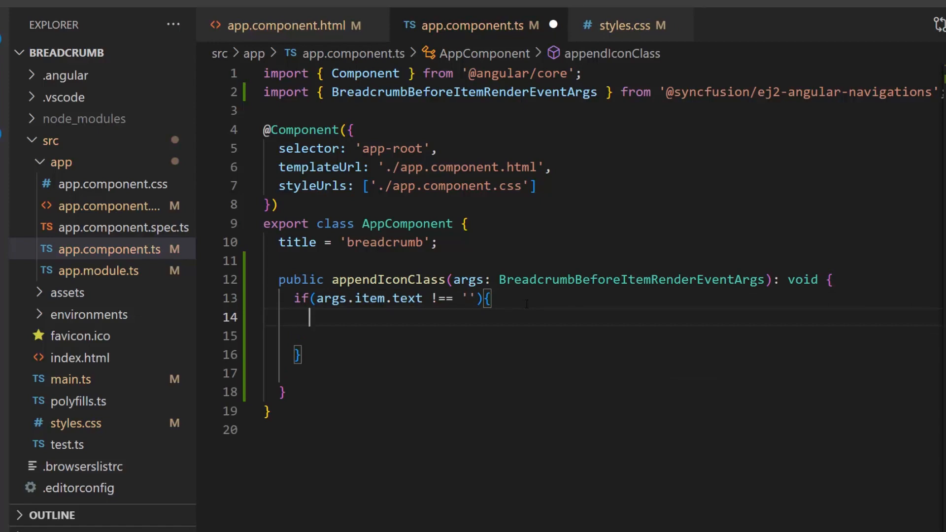
{"action": "type", "text": "args.e"}
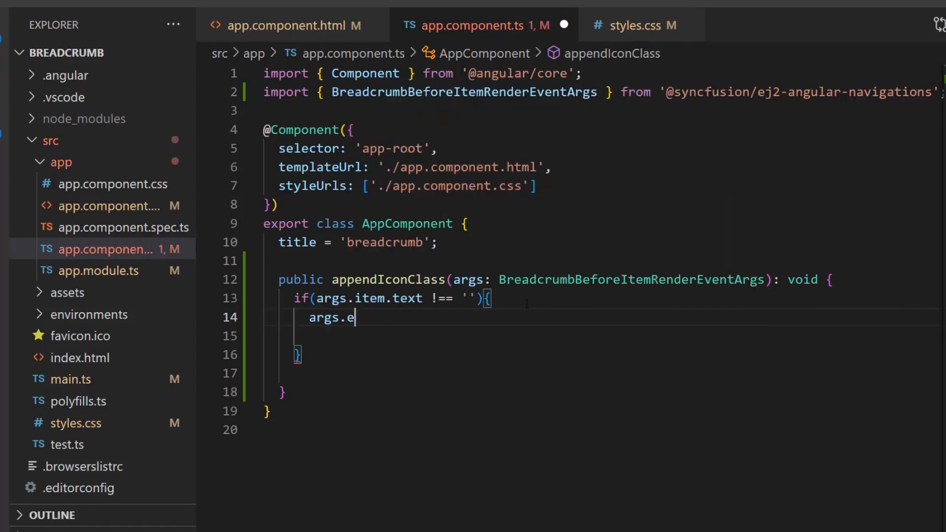
{"action": "type", "text": "lement.classList.add('');"}
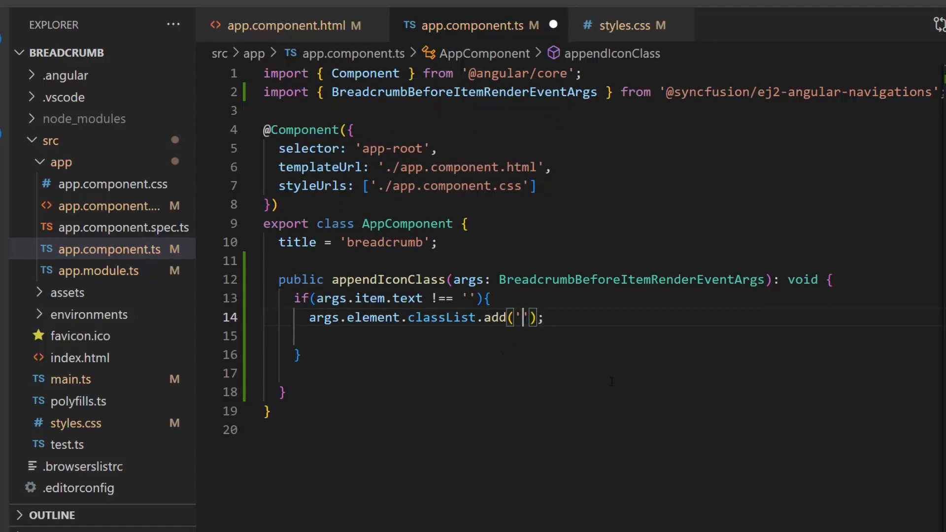
{"action": "type", "text": "e-icon-right"}
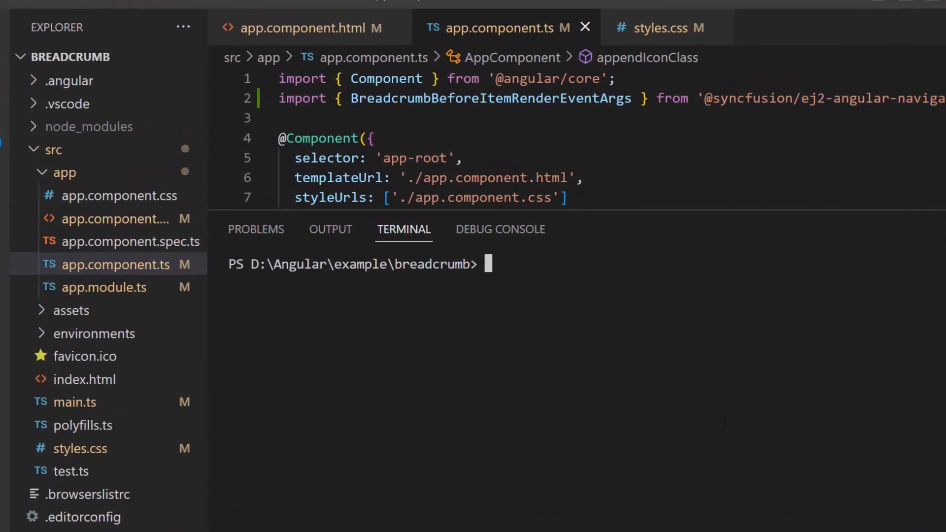
{"action": "type", "text": "npm"}
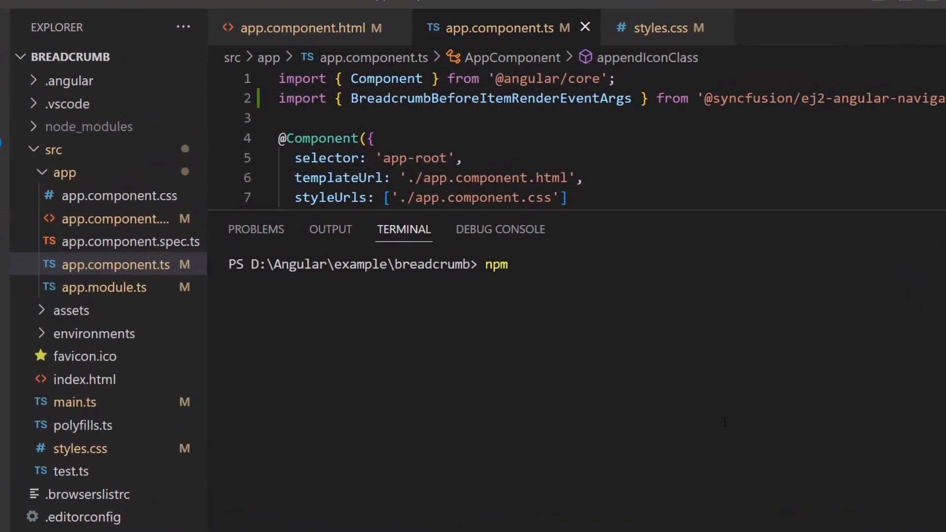
{"action": "type", "text": "install @syncf"}
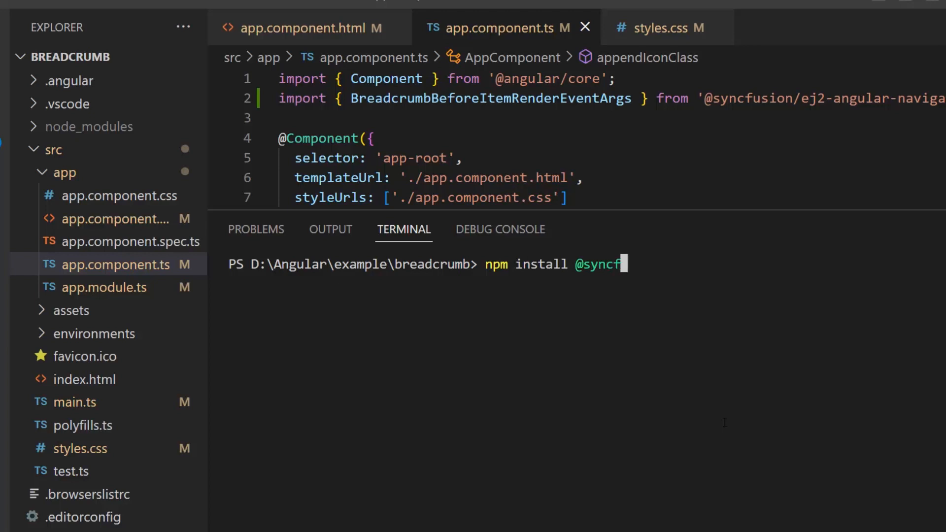
{"action": "type", "text": "usion/ej2-angular-buttons"}
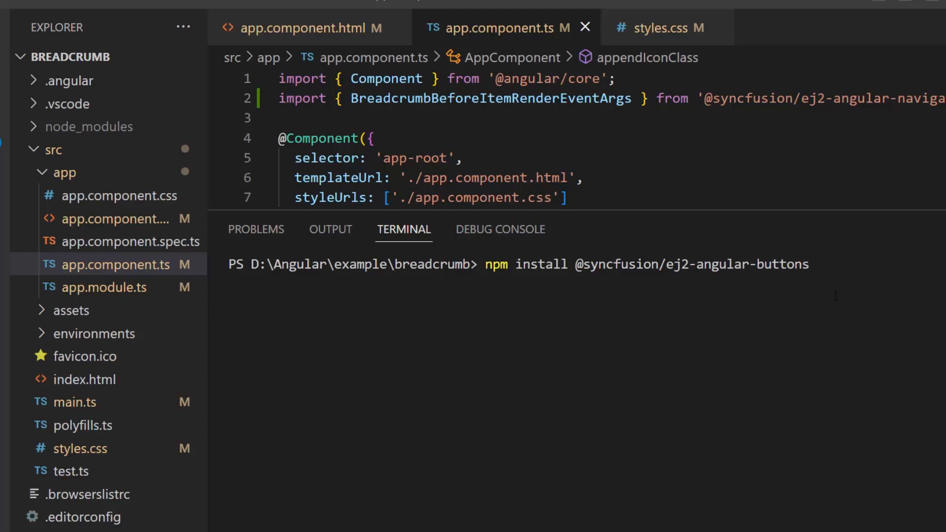
{"action": "type", "text": "--save"}
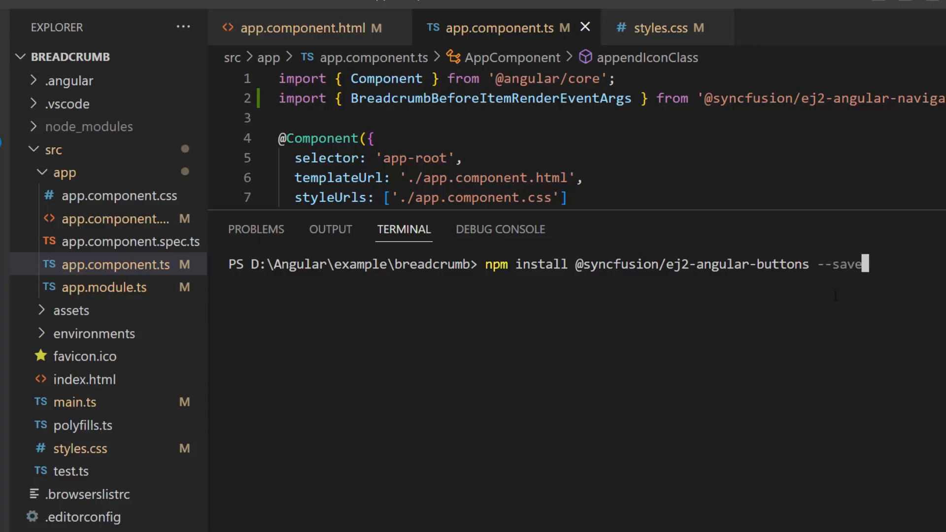
{"action": "left_click", "coordinate": [104, 287]}
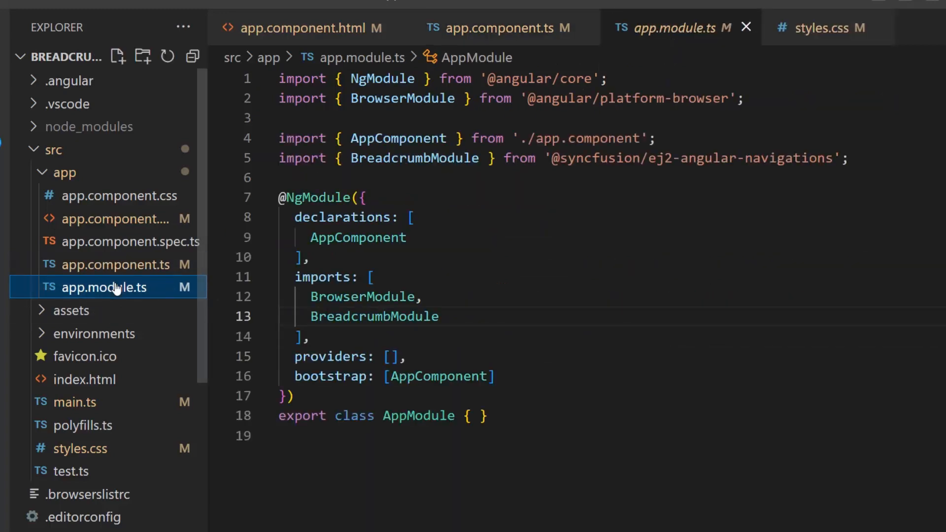
{"action": "type", "text": "im"}
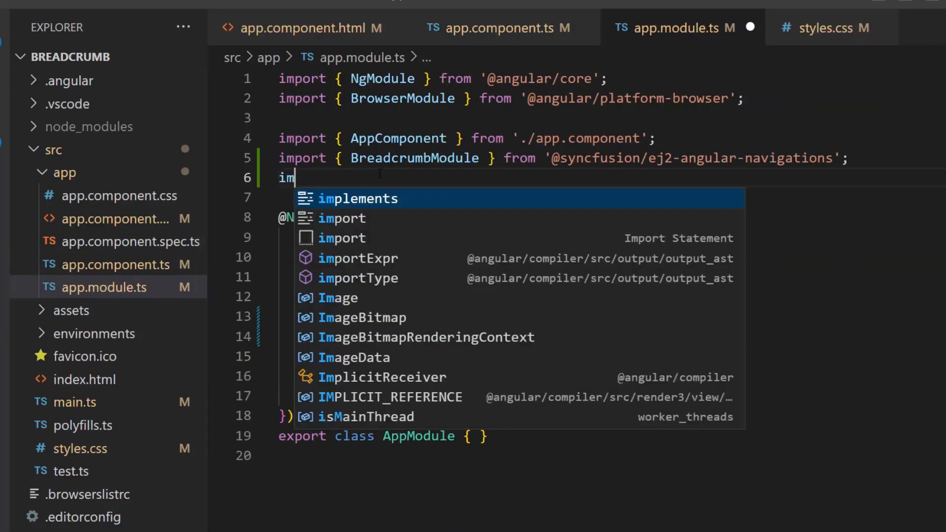
{"action": "type", "text": "port { ChipListModule } from '@syncfusion/ej2-angular-buttons';"}
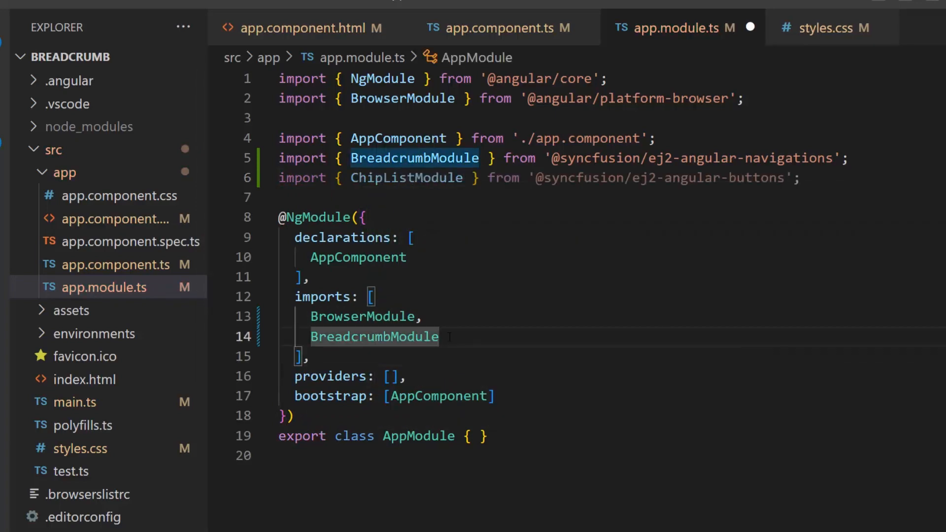
{"action": "type", "text": "ChipListModule"}
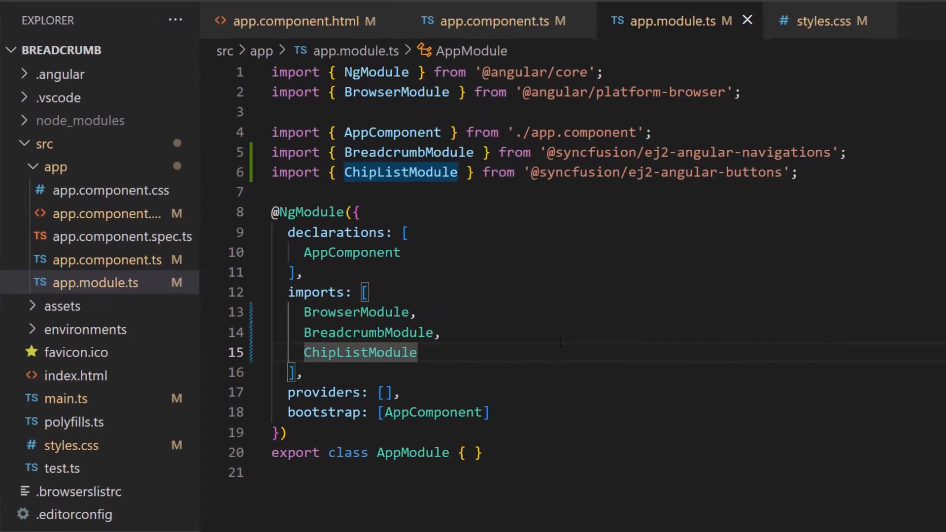
{"action": "left_click", "coordinate": [296, 21]}
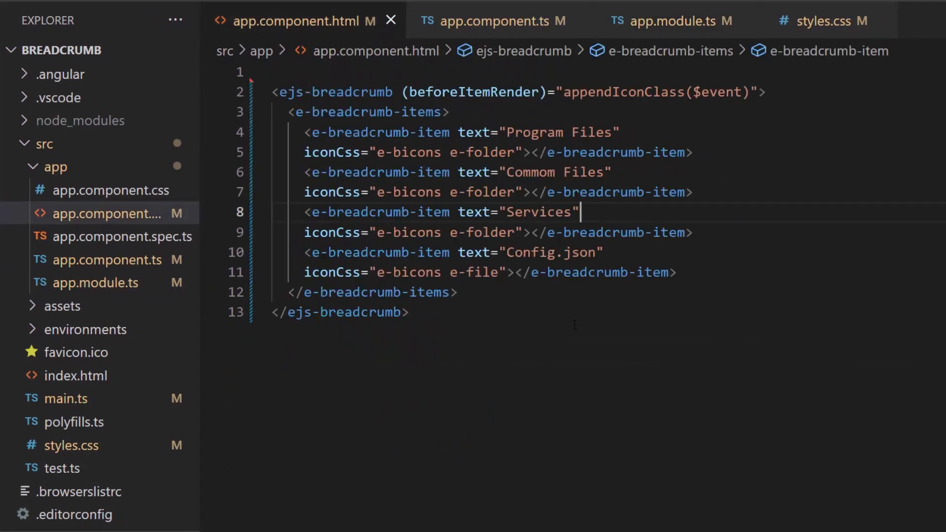
Step: Add an #itemTemplate ng-template rendering each item as an ejs-chiplist chip with dataSource.text
{"action": "key", "text": "enter"}
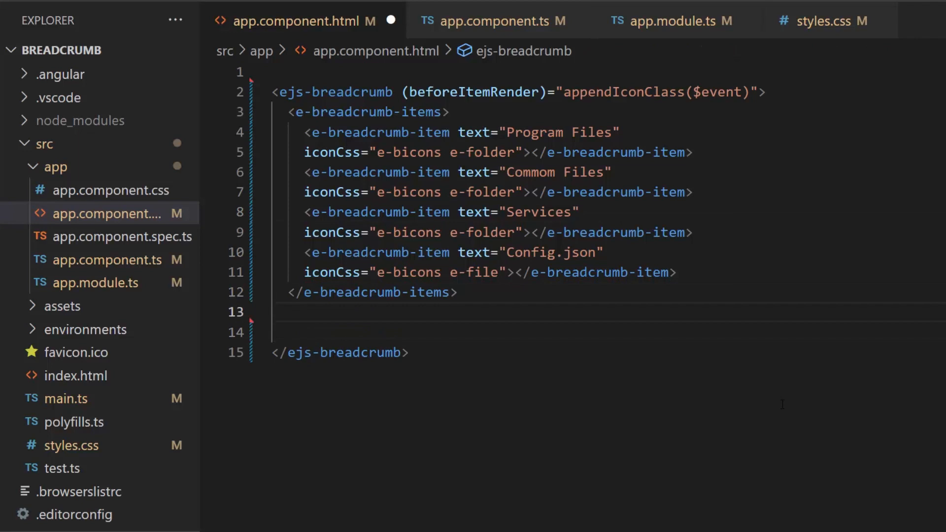
{"action": "type", "text": "<ng-template #></ng-template>"}
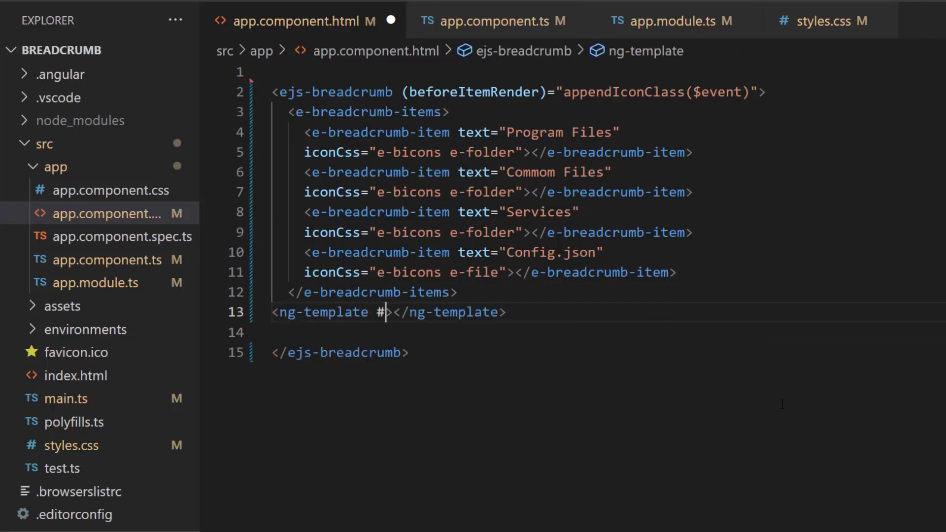
{"action": "type", "text": "itemTemplate"}
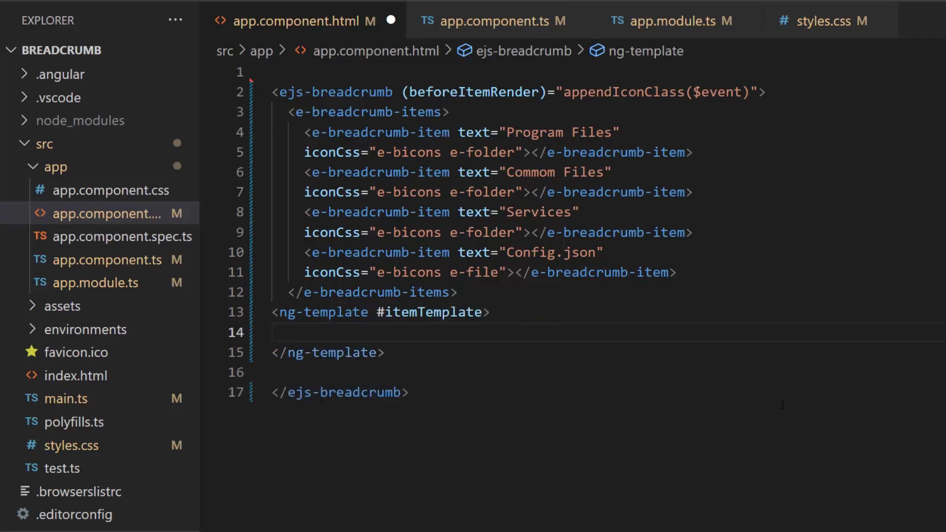
{"action": "type", "text": "<"}
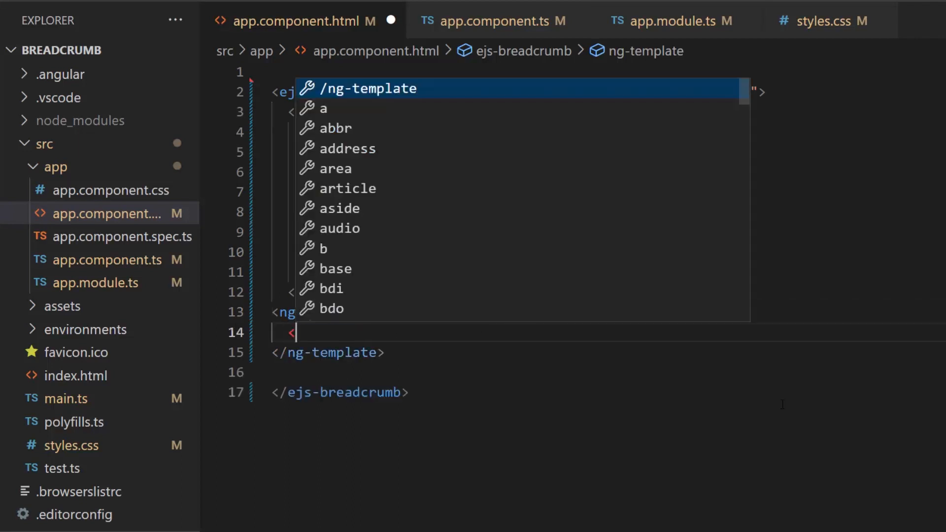
{"action": "type", "text": "ejs-chipli"}
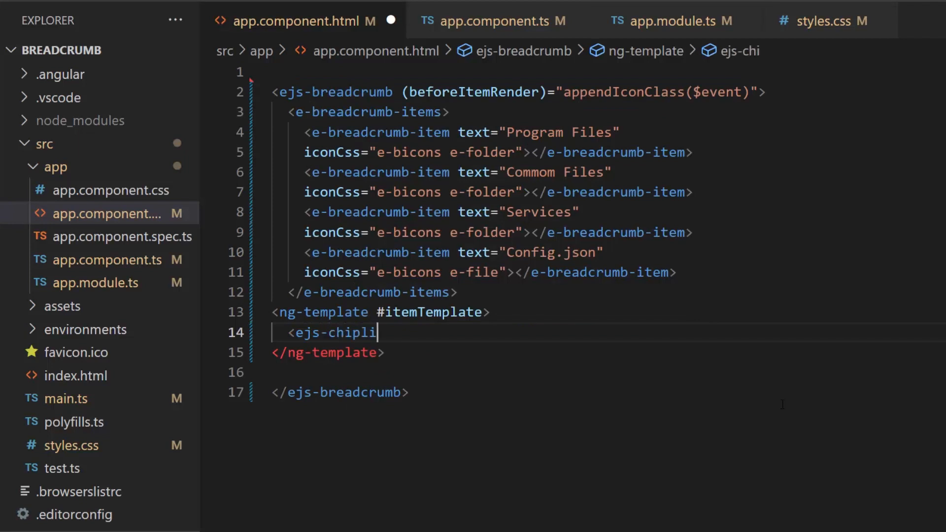
{"action": "type", "text": "st>"}
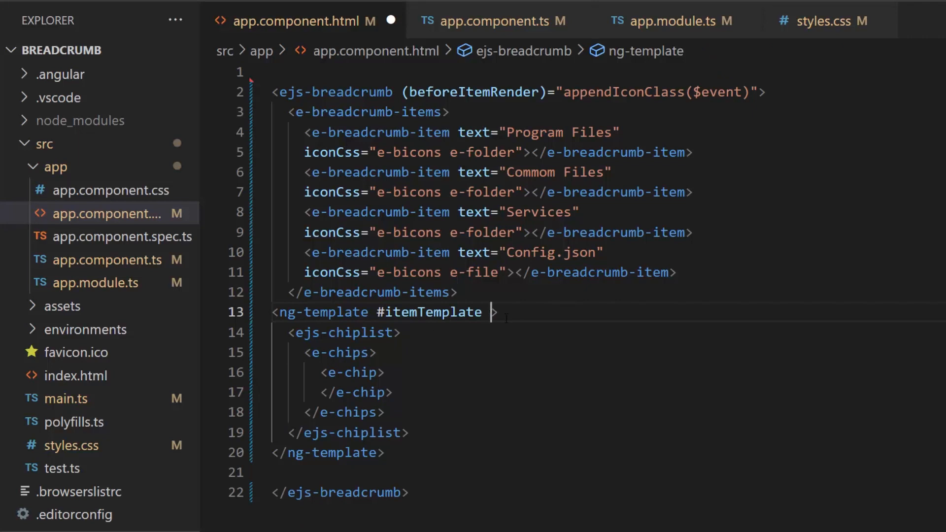
{"action": "type", "text": "let-dataS"}
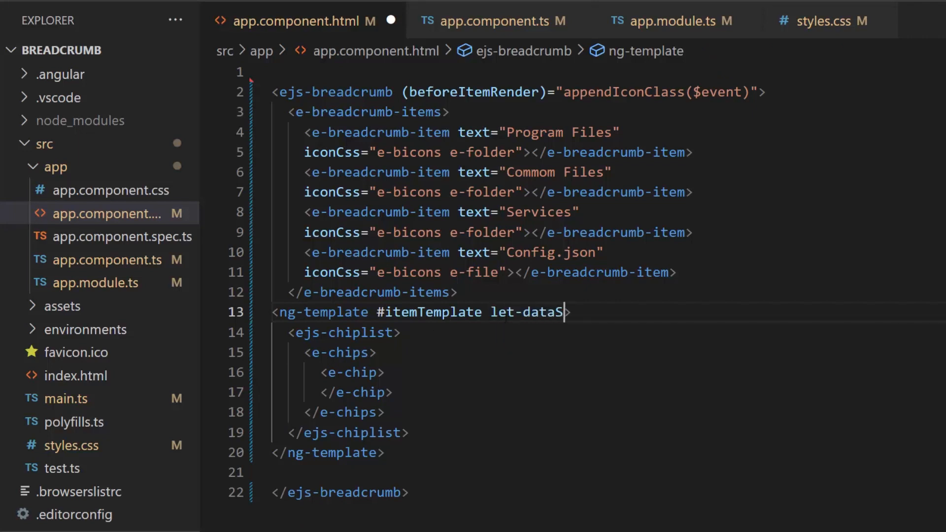
{"action": "type", "text": "ource=\"\""}
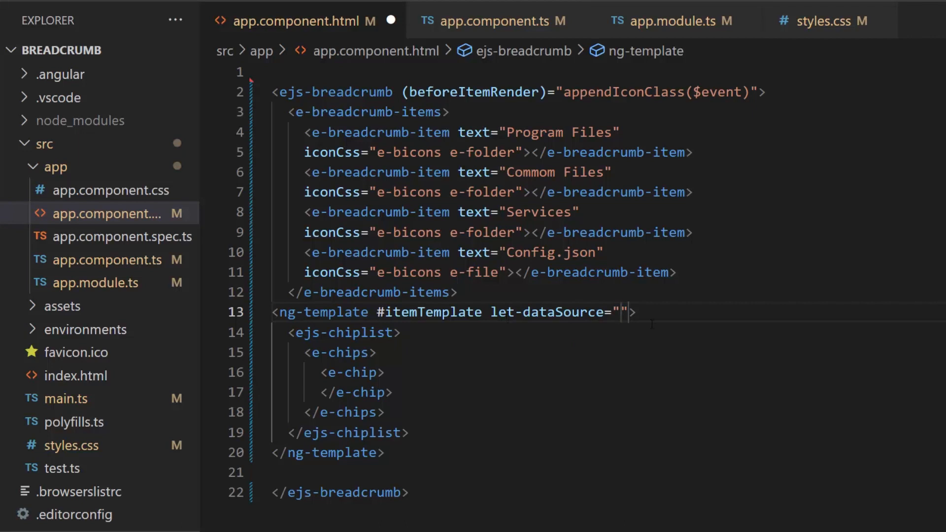
{"action": "type", "text": "text={{dataS"}
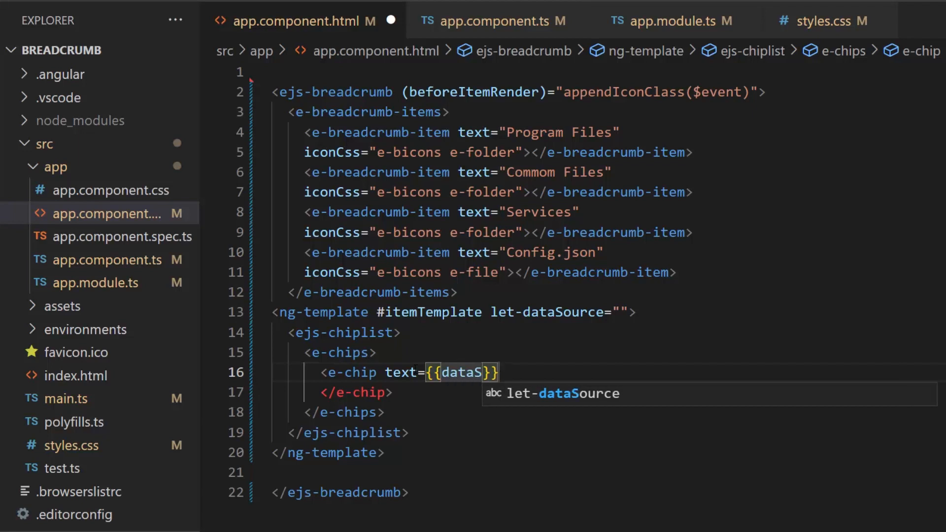
{"action": "type", "text": "ource.t"}
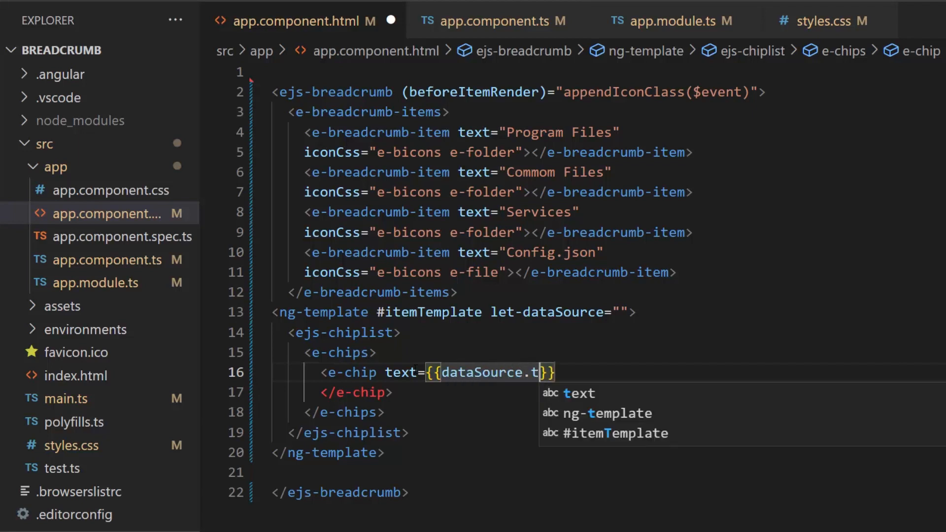
{"action": "type", "text": "ext}}>"}
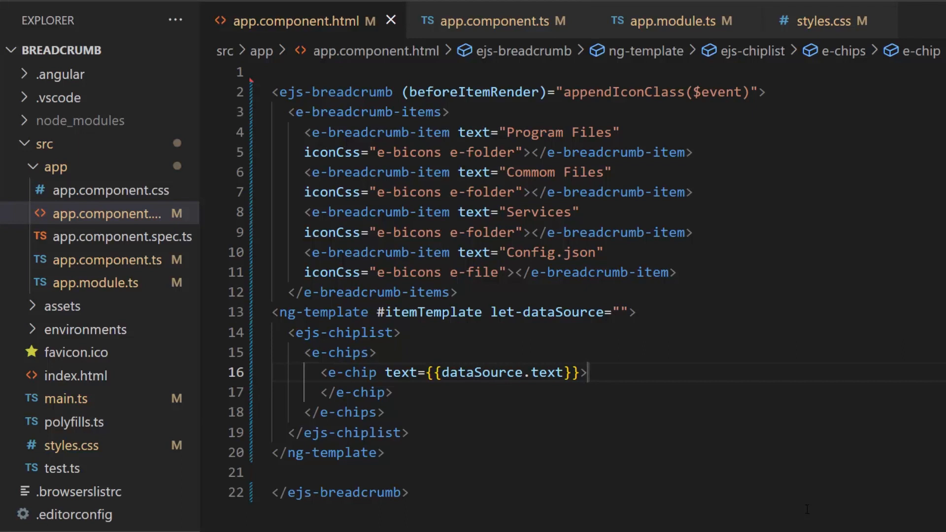
Step: Import ej2-buttons material.css into styles.css and switch beforeItemRender to disableBreadcrumbItem($event)
{"action": "left_click", "coordinate": [820, 21]}
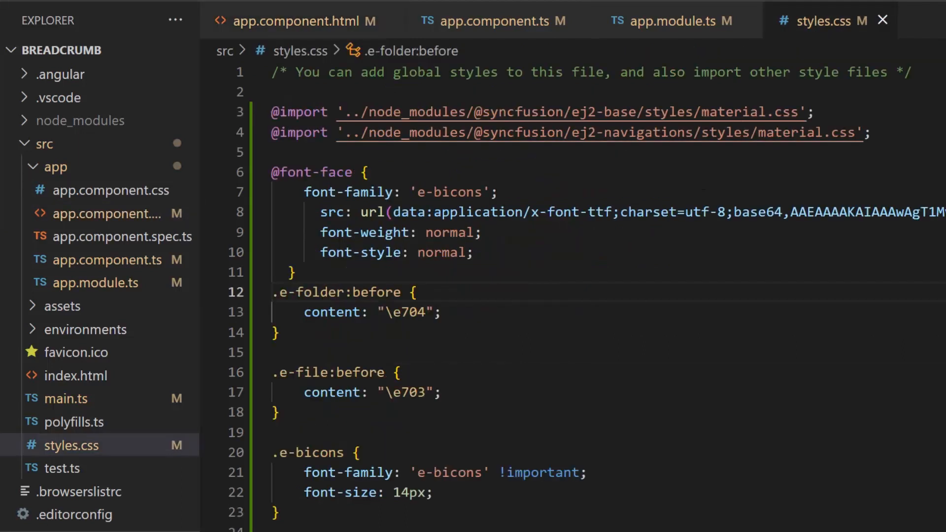
{"action": "type", "text": "'../node_modules/@syncfusion/ej2-buttons/styles/material.css';"}
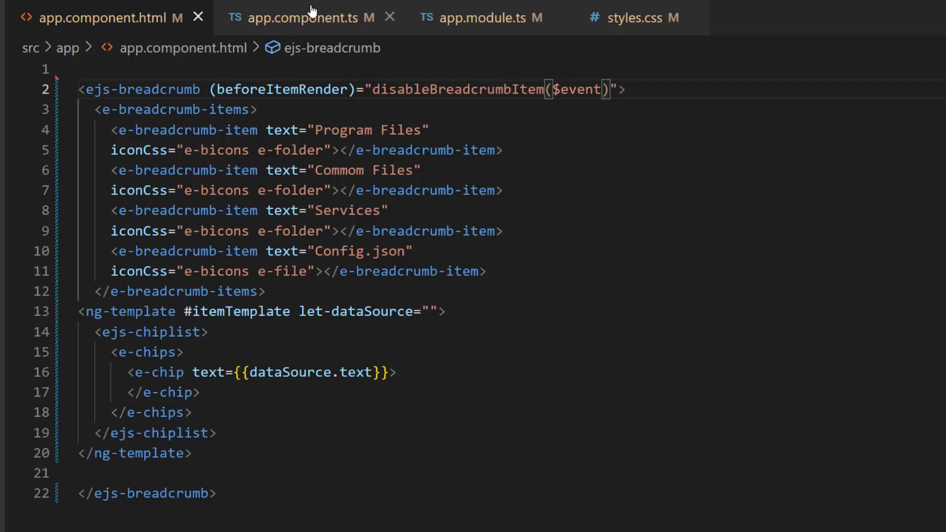
Step: Write disableBreadcrumbItem(args) setting args.item.disabled = true unless the item text is 'Program Files'
{"action": "left_click", "coordinate": [308, 17]}
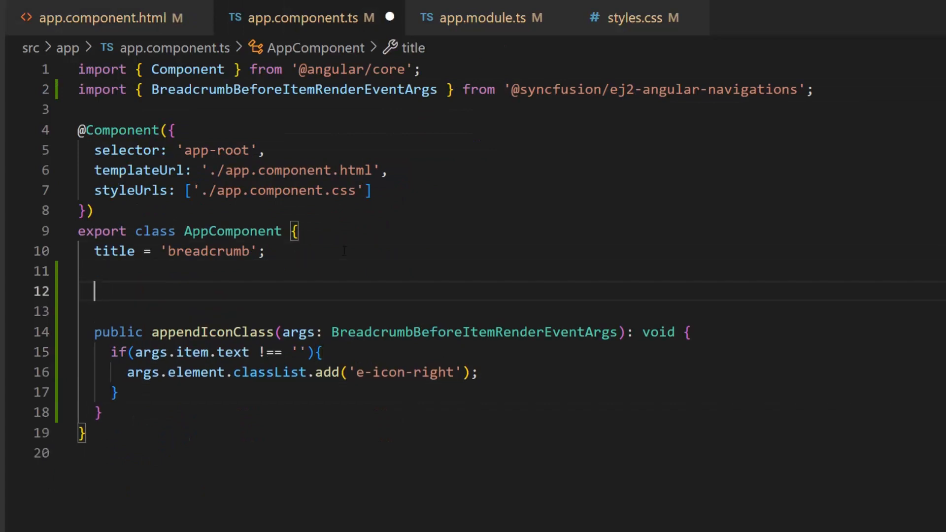
{"action": "type", "text": "public disable"}
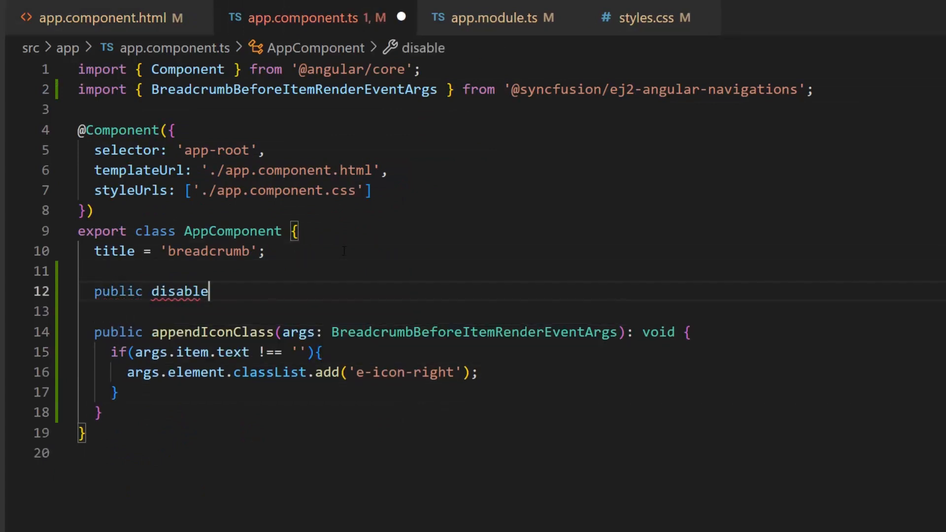
{"action": "type", "text": "BreadcrumbItem"}
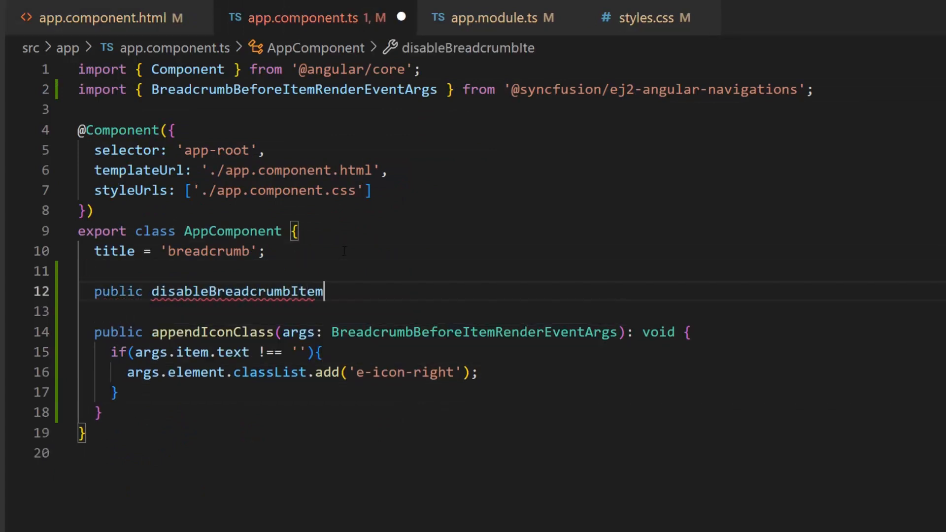
{"action": "type", "text": "(): void {"}
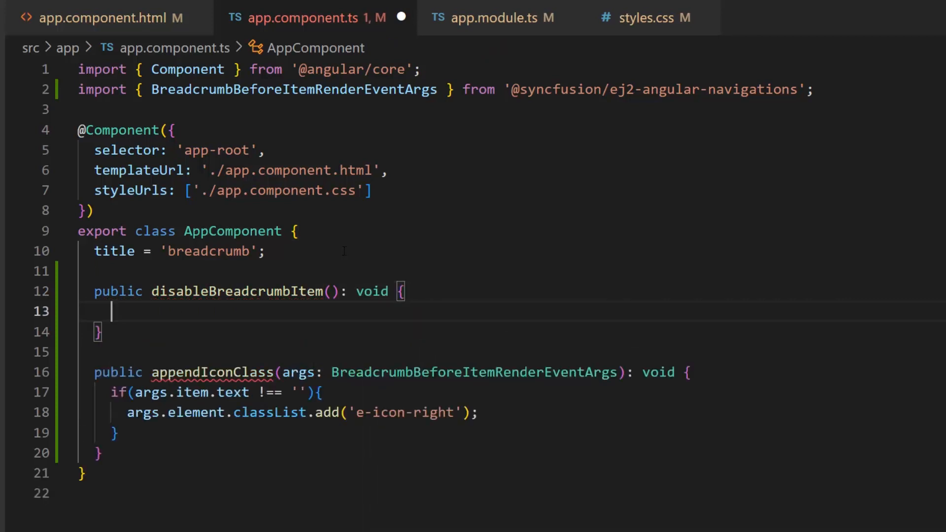
{"action": "type", "text": "args: BreadcrumbBeforeItemRenderEventArgs"}
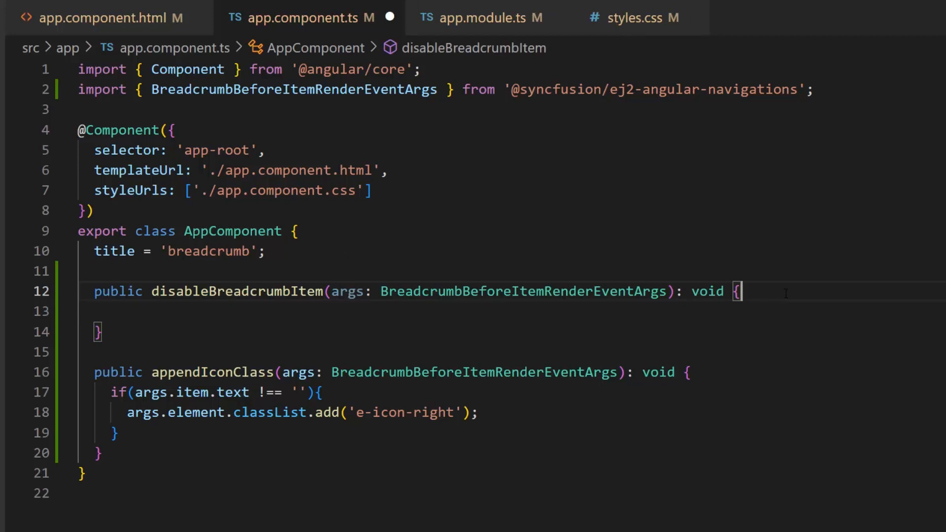
{"action": "type", "text": "if(){"}
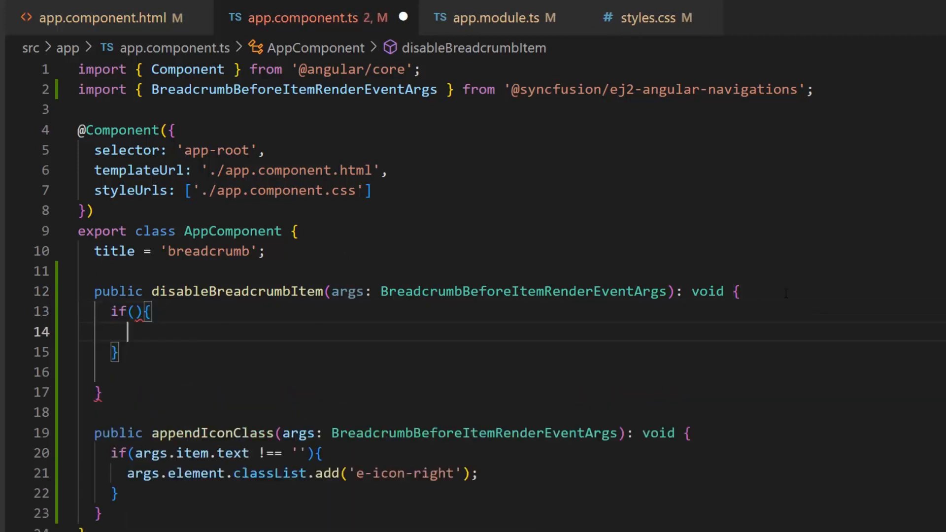
{"action": "type", "text": "args.item.text !== 'Program Files'"}
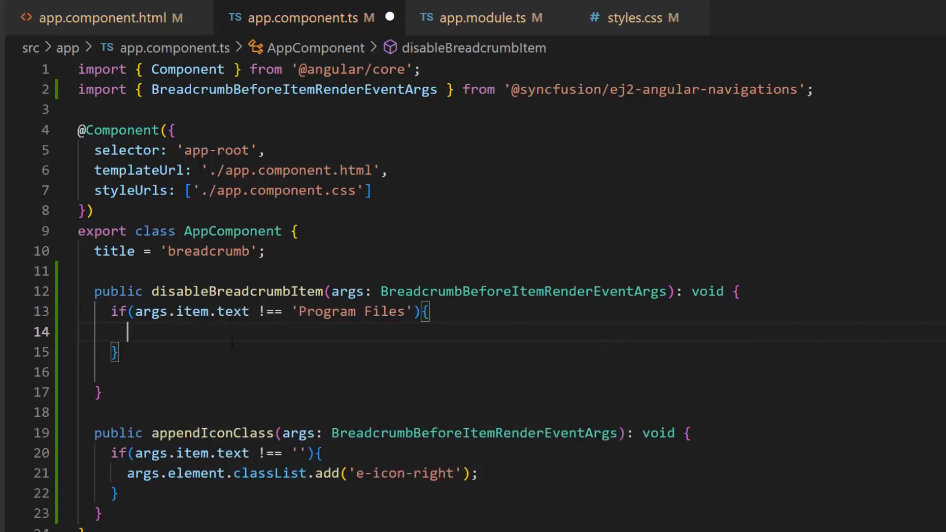
{"action": "type", "text": "args"}
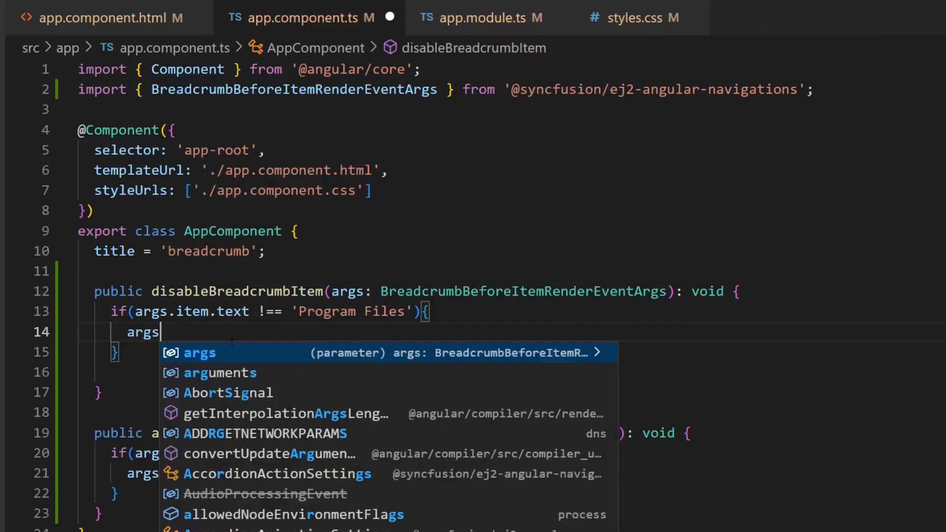
{"action": "type", "text": ".item.disabled"}
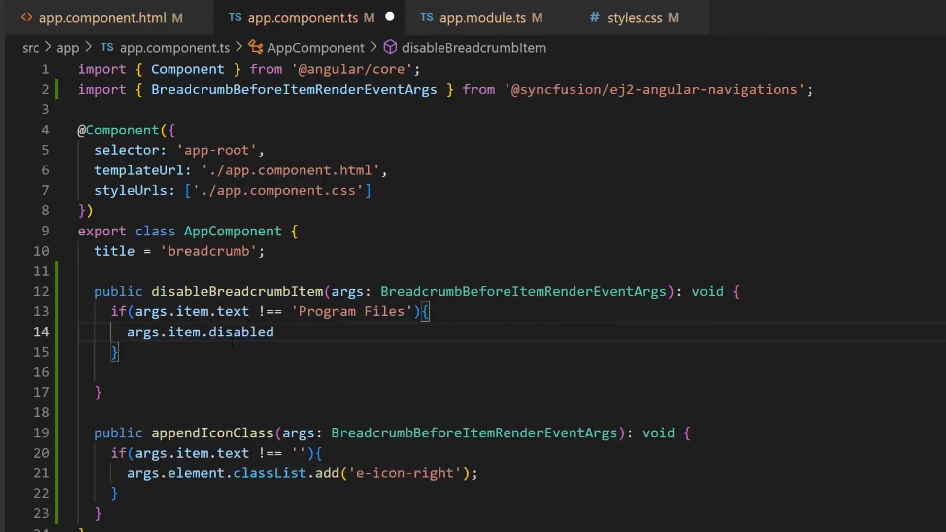
{"action": "type", "text": "= true;"}
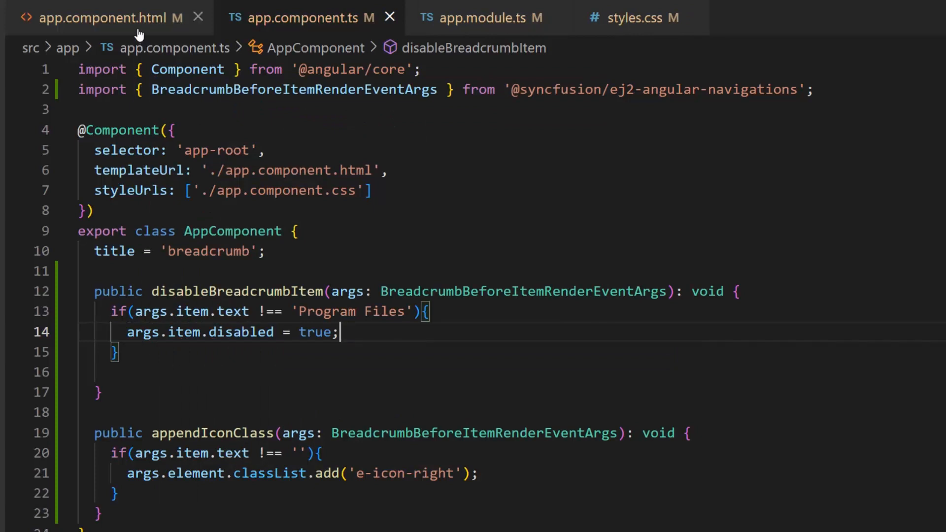
Step: Return to app.component.html and select the ng-template chip-list block on lines 13–20
{"action": "left_click", "coordinate": [105, 18]}
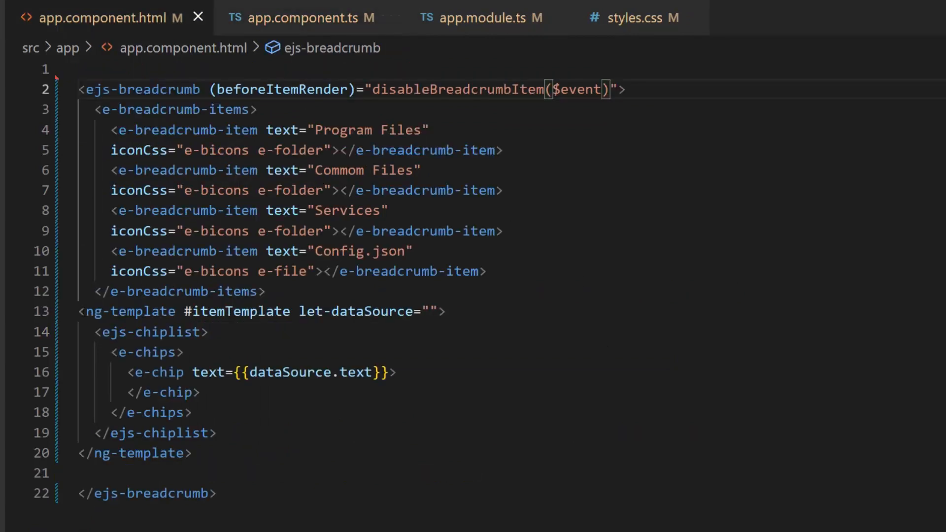
{"action": "left_click_drag", "start_coordinate": [78, 312], "coordinate": [192, 452]}
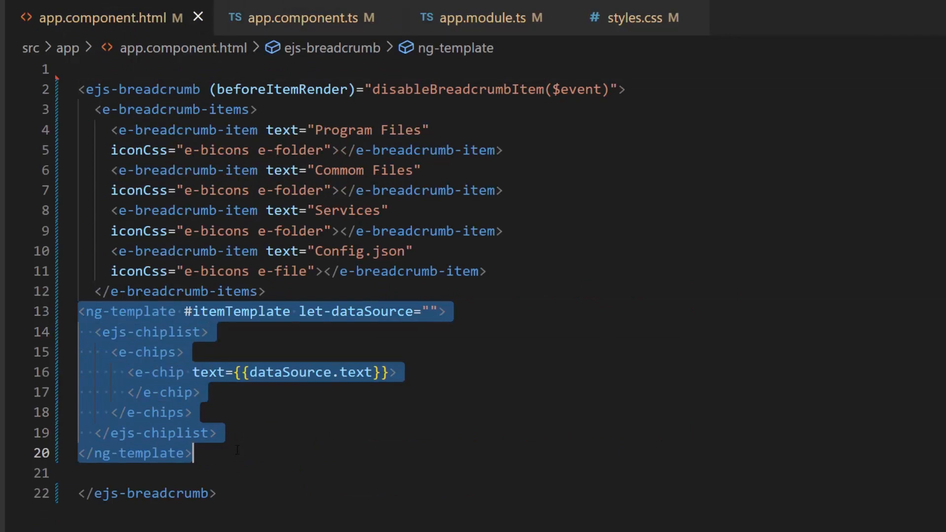